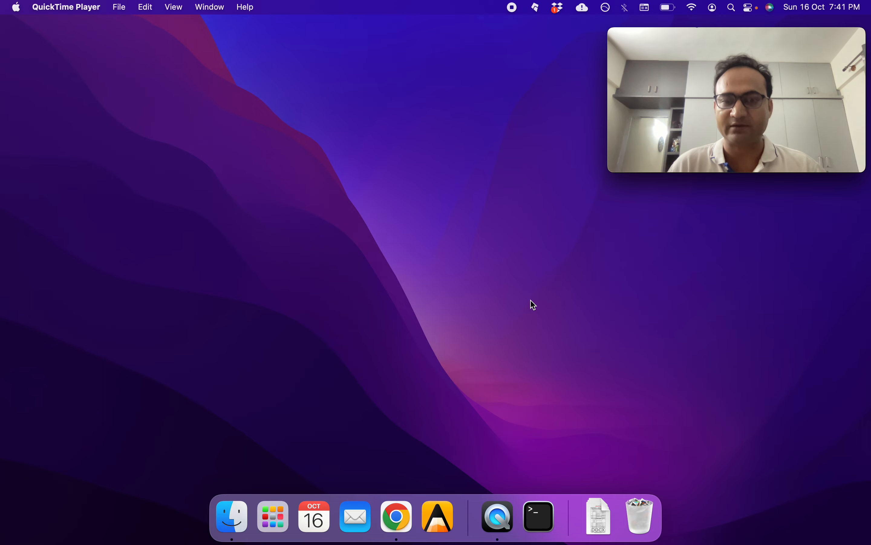
Step: Reach the learn-python README on GitHub and open the 'Execute the program' chapter notebook
left_click(396, 516)
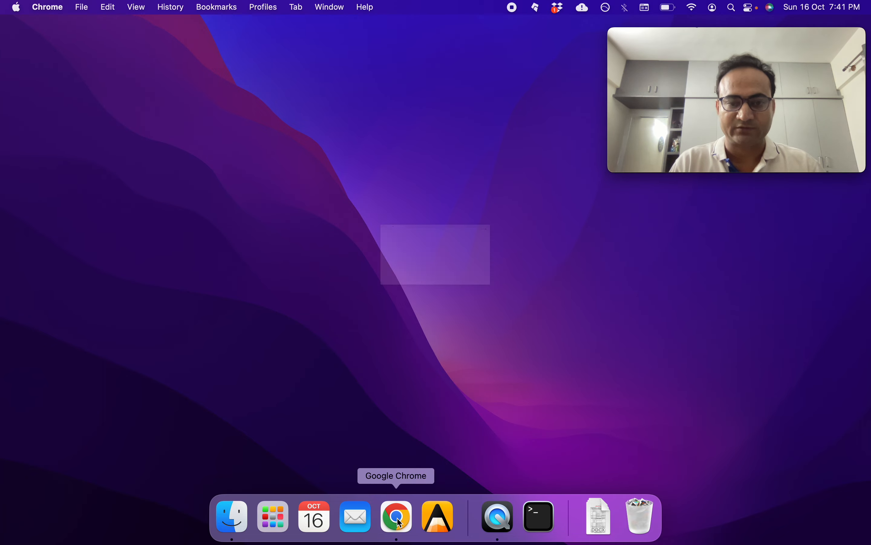
left_click(395, 516)
type("github.com/tomer")
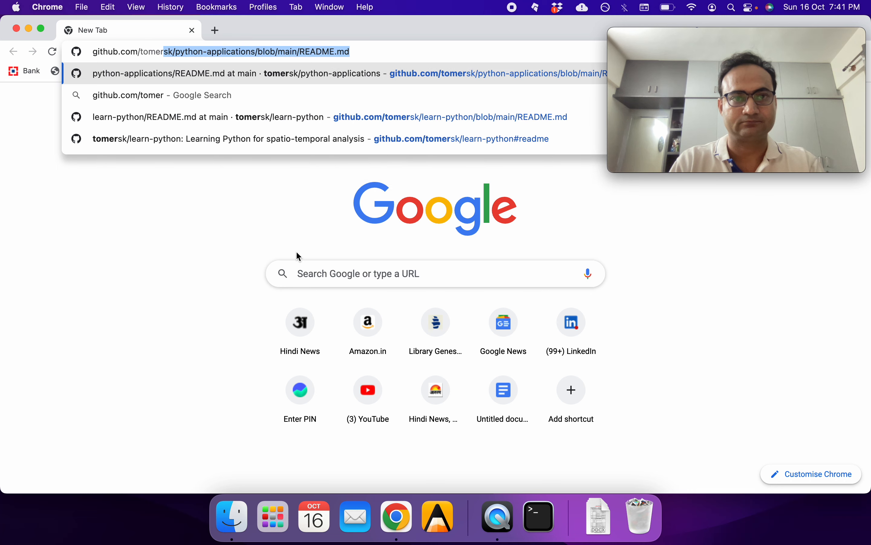
left_click(328, 117)
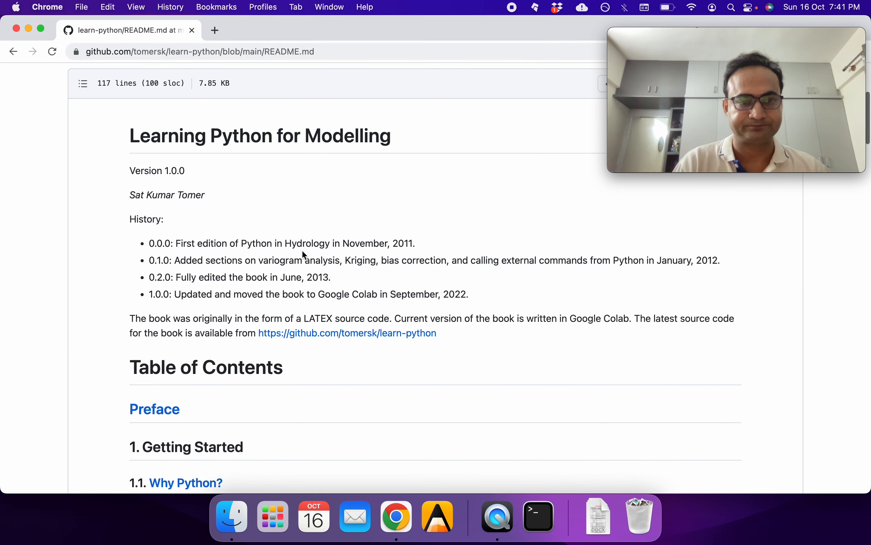
scroll("down", 3)
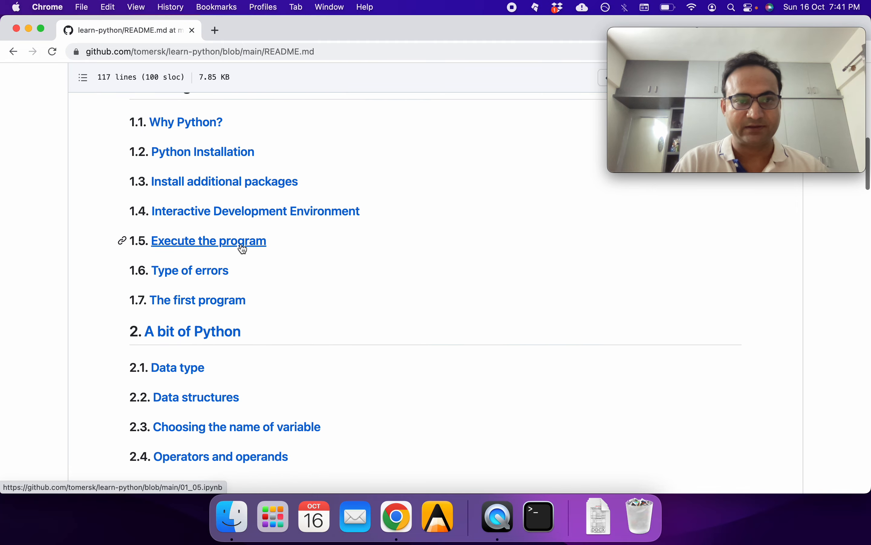
left_click(209, 241)
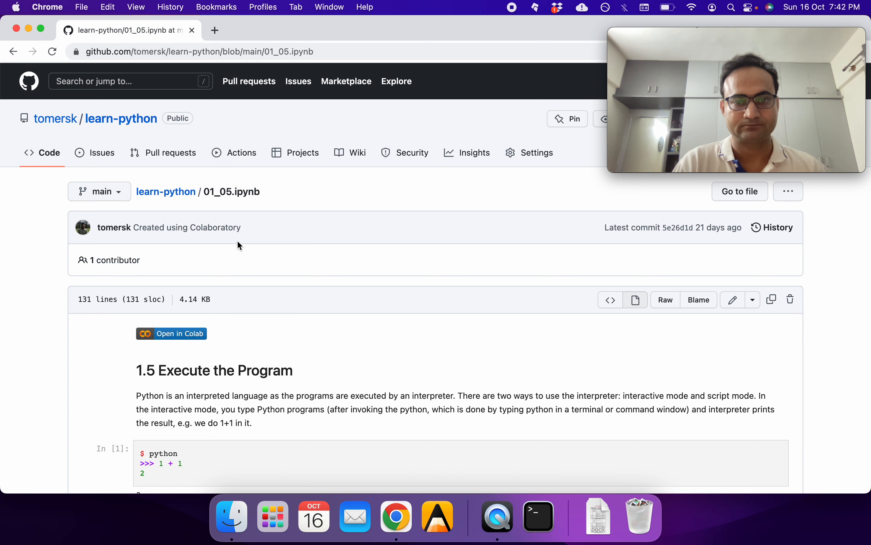
Step: Launch the 1.5 Execute the Program notebook in Google Colab via its 'Open in Colab' badge
scroll("down", 3)
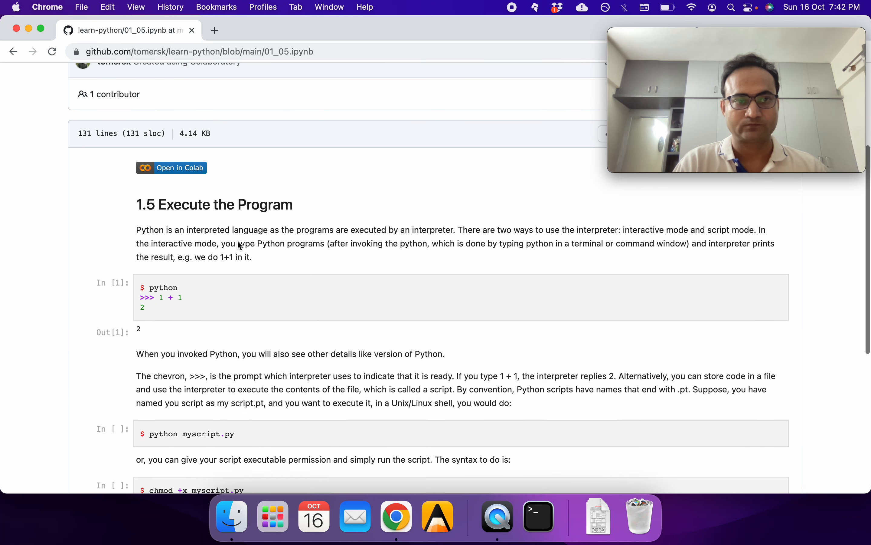
scroll("down", 3)
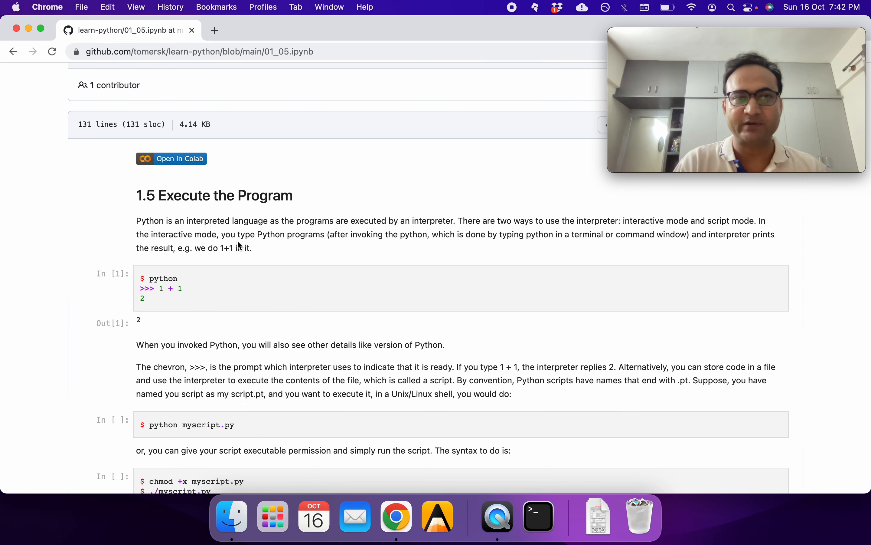
left_click(172, 159)
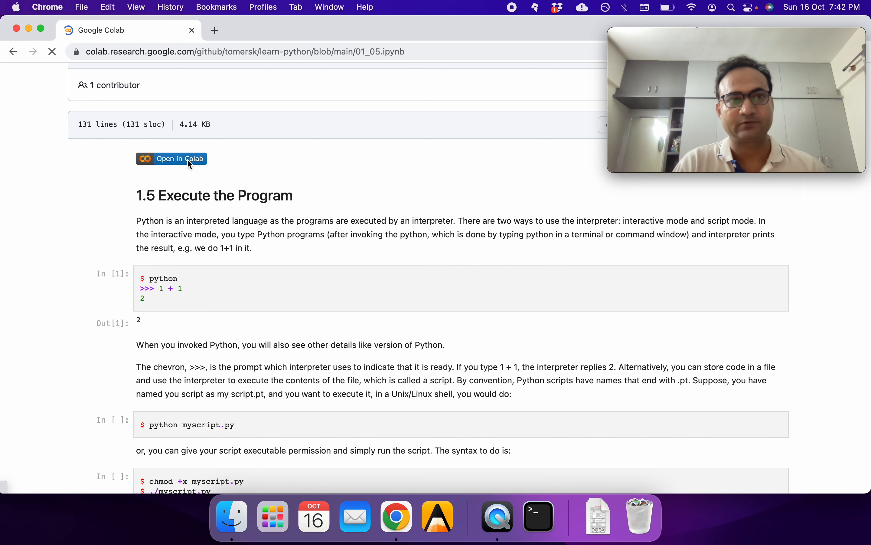
Step: Let the Colab notebook load and focus its first code cell with the python 1 + 1 example
left_click(172, 158)
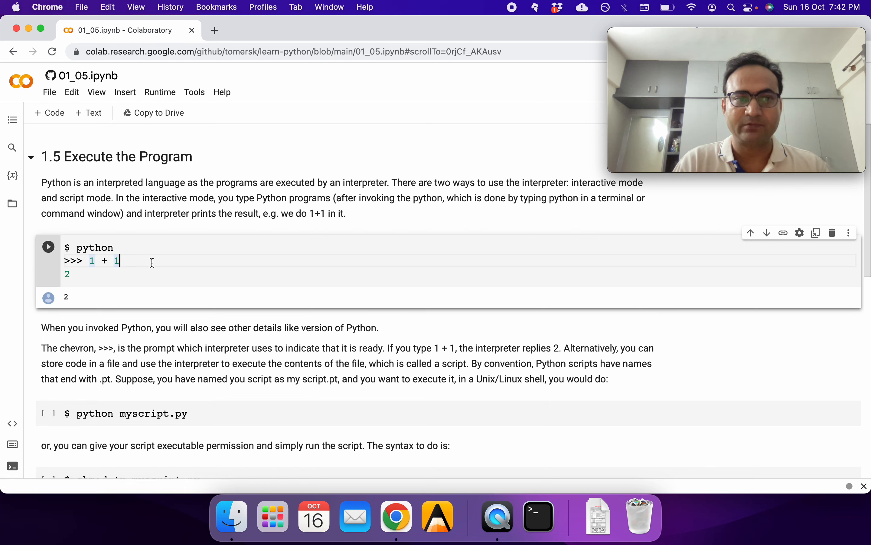
mouse_move(538, 511)
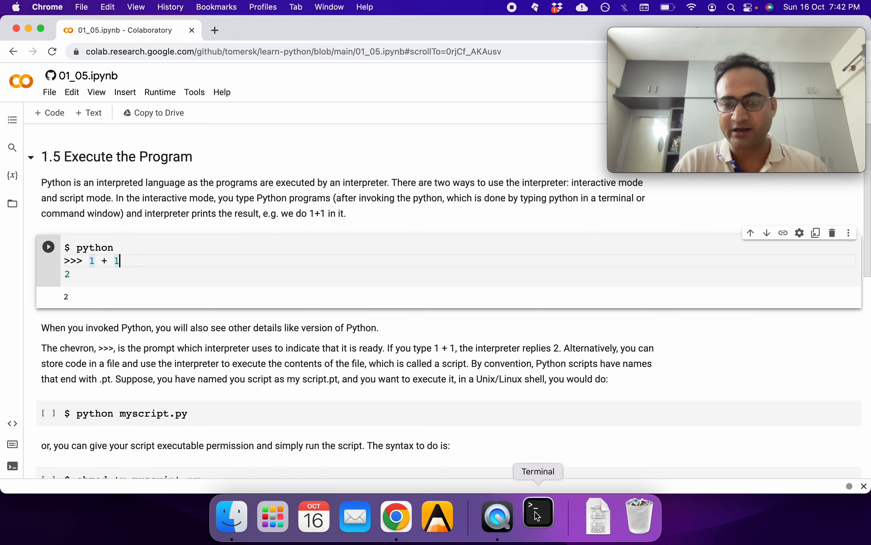
Step: Start an interactive Python session in Terminal and evaluate 2+6 to get 8
left_click(538, 511)
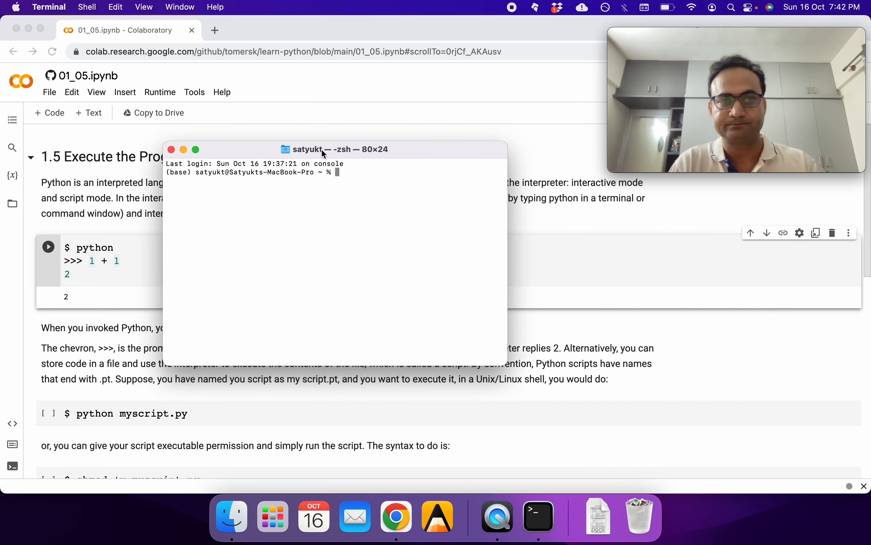
type("python")
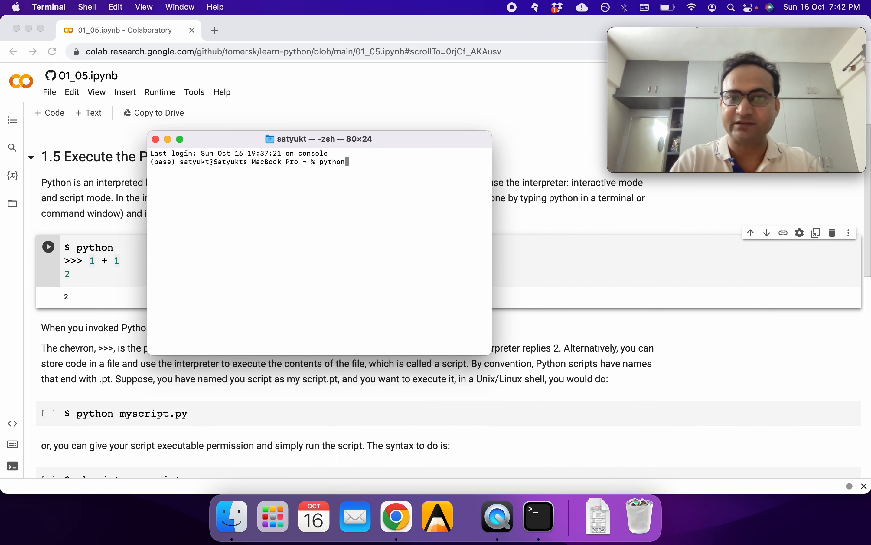
key("Return")
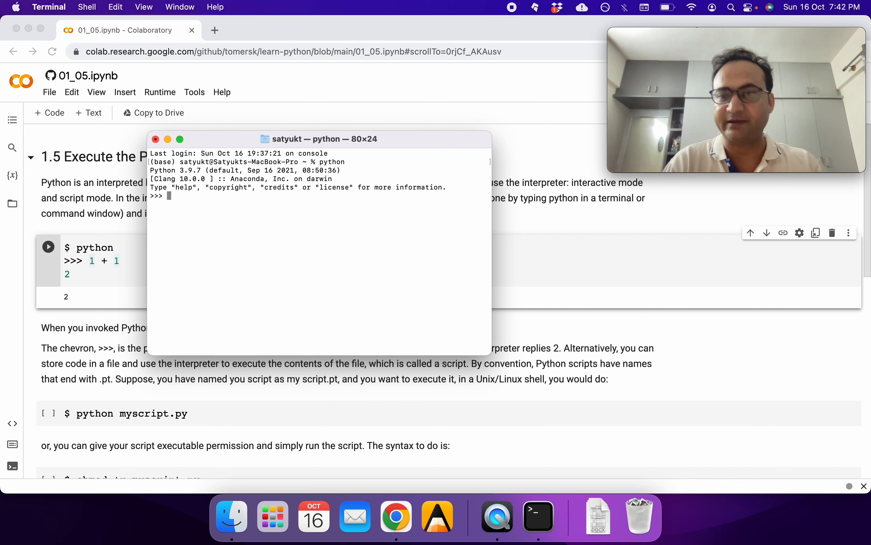
type("2=")
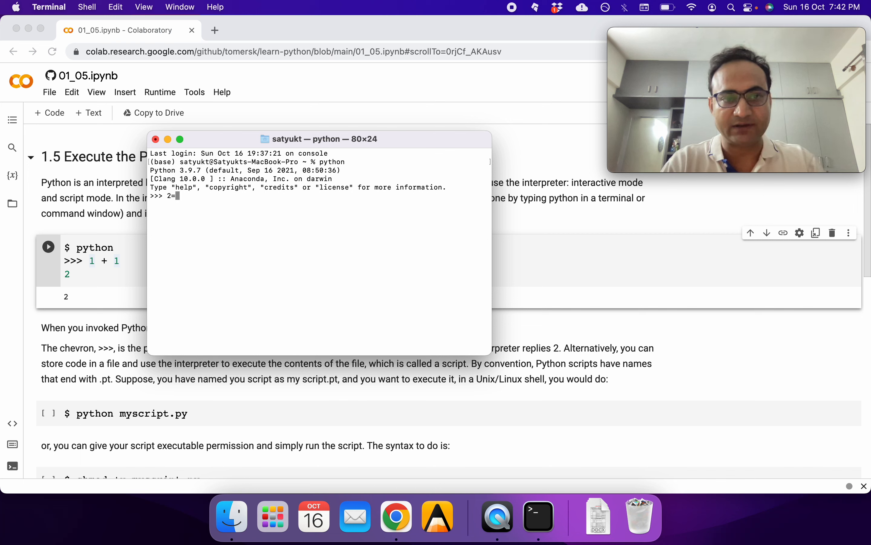
key("Return")
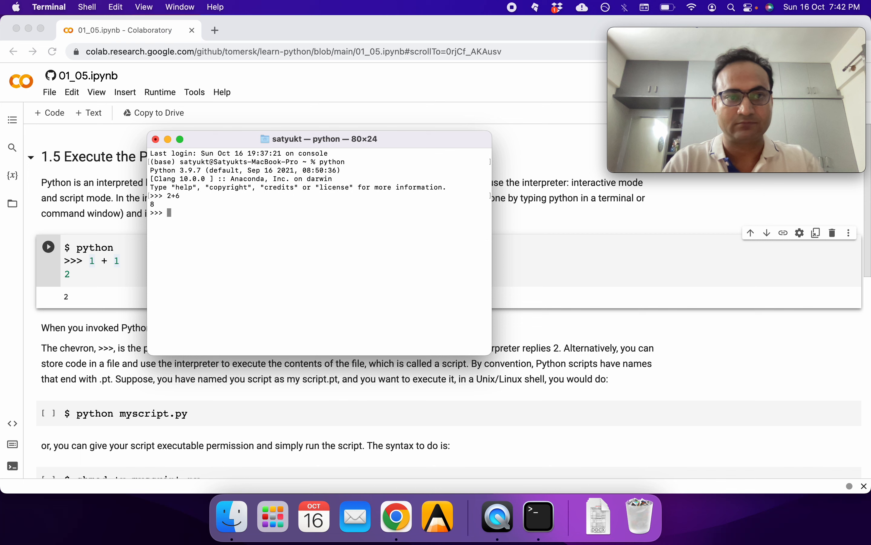
Step: Assign a = "alpha" and print it in the interpreter
type("a = \"alpha")
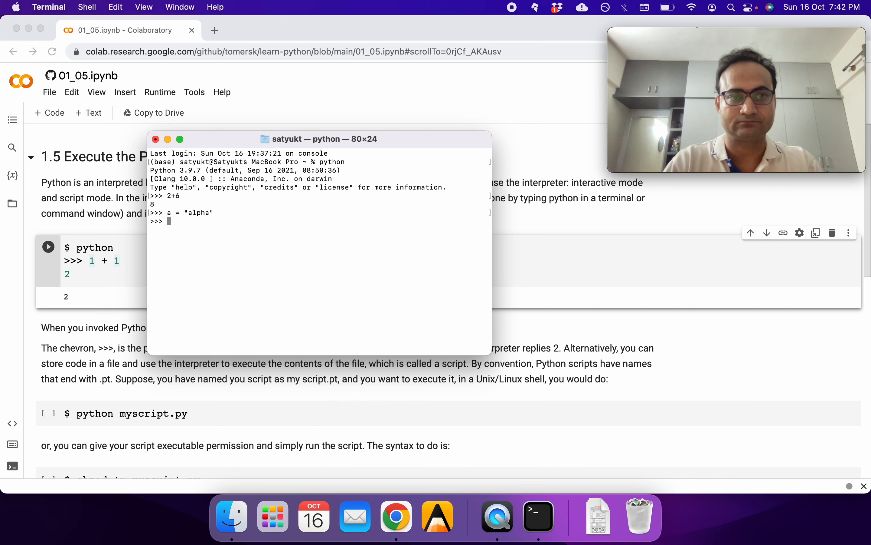
type("print(qlpha")
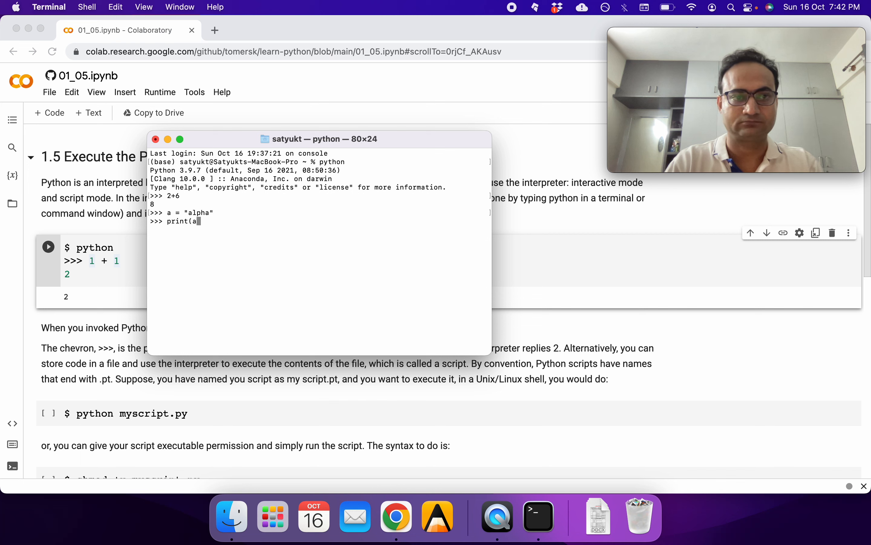
type(")")
key("Return")
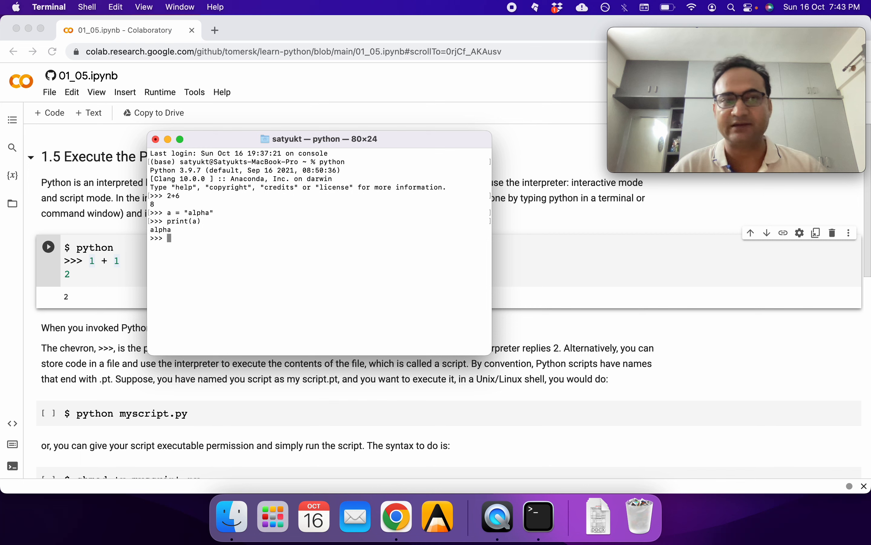
Step: Exit the Python session and launch Spyder from the shell
type("exit()")
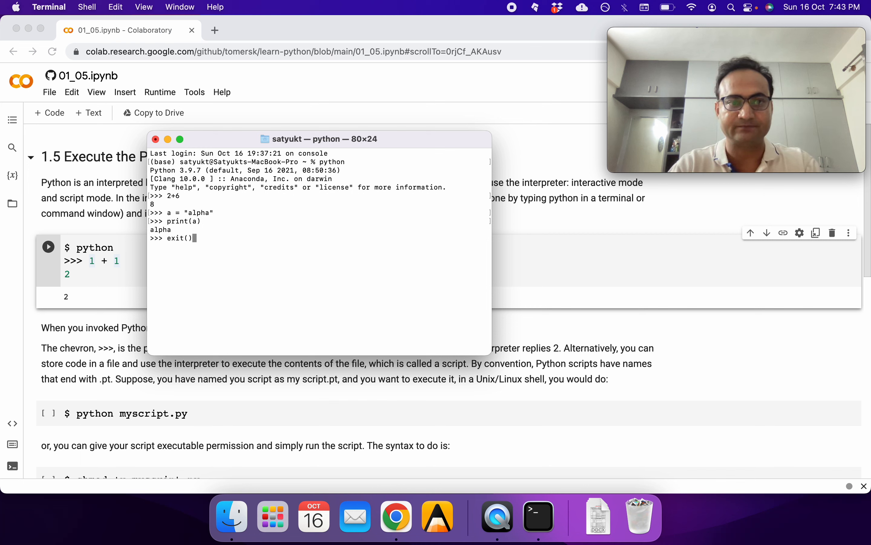
type("spy")
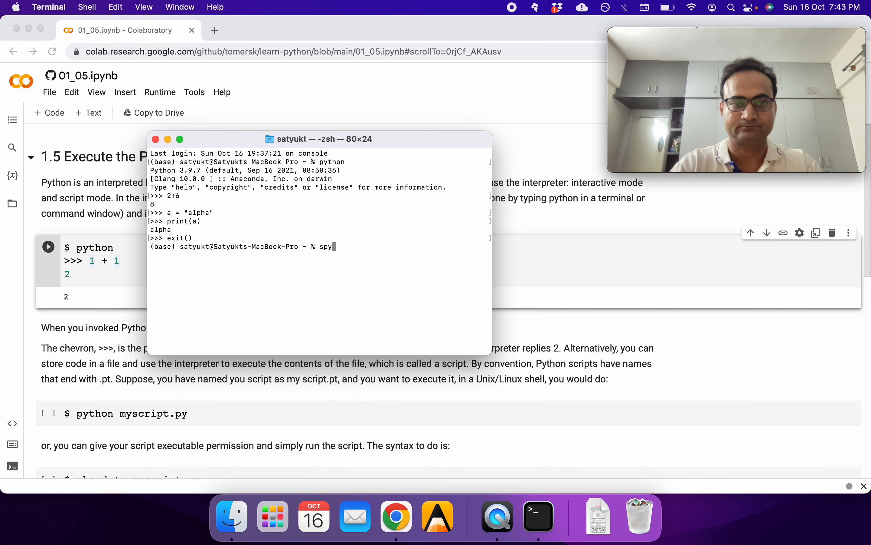
key("Return")
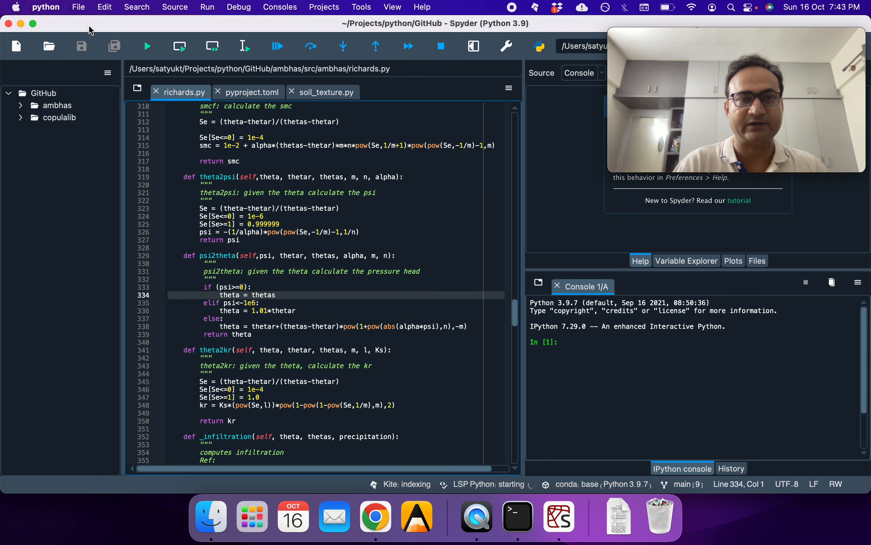
Step: Create a new script untitled0.py containing b = 5 and a = "alpha", and run it whole
left_click(16, 46)
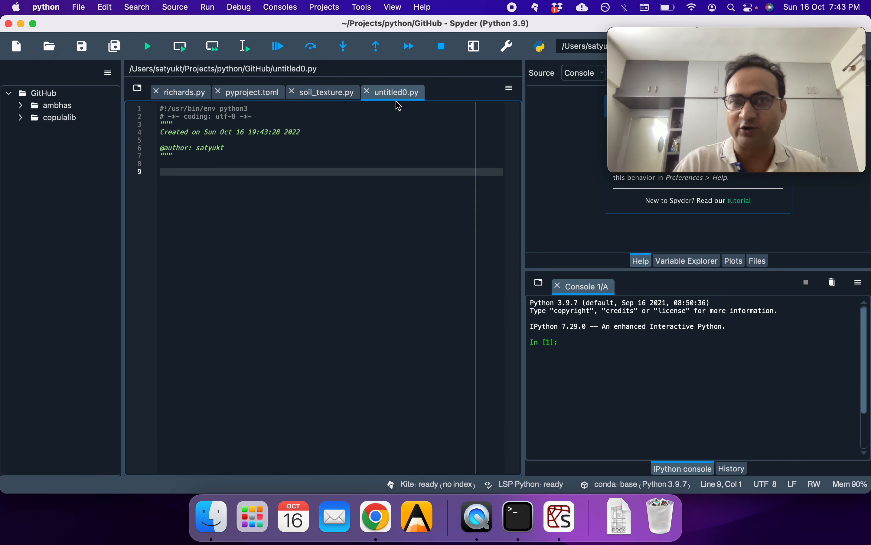
mouse_move(400, 92)
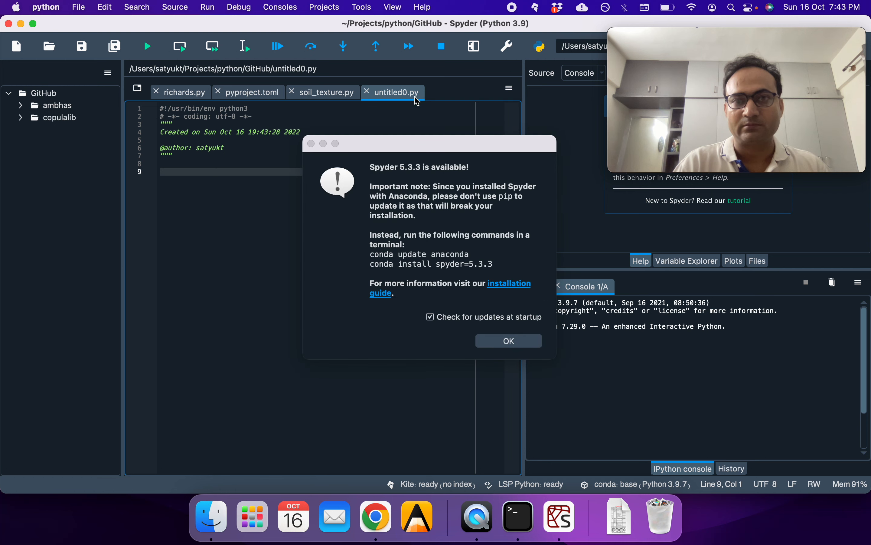
left_click(507, 341)
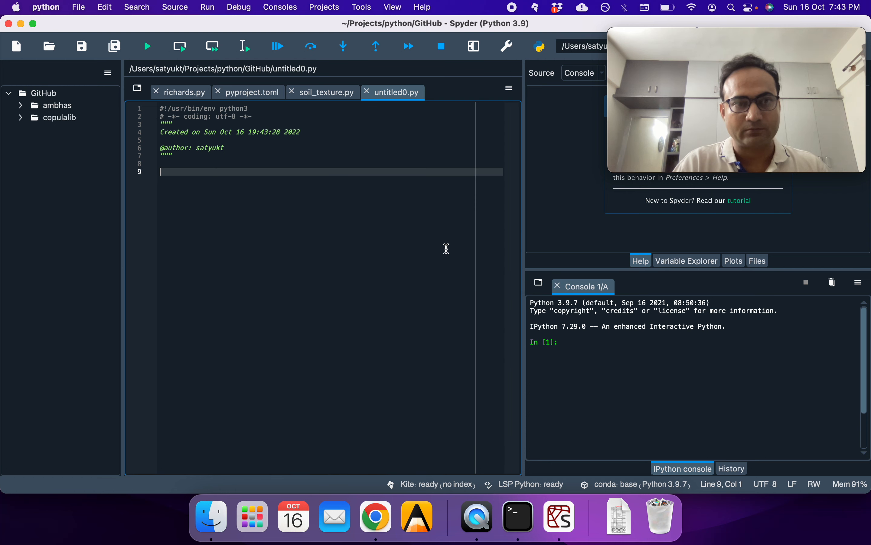
mouse_move(398, 178)
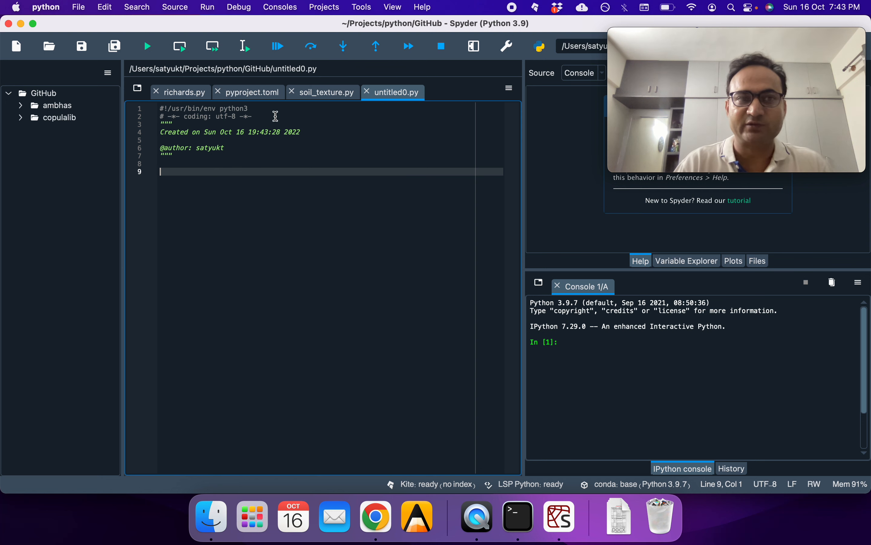
mouse_move(268, 180)
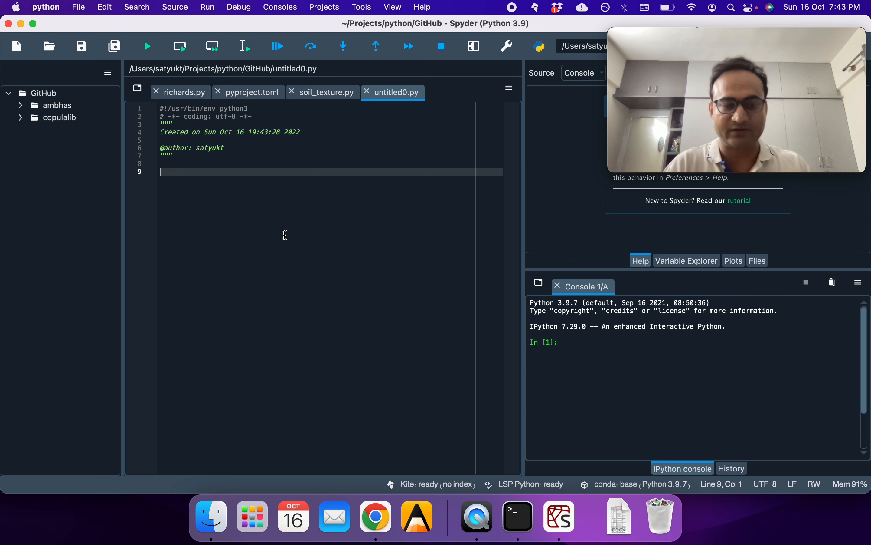
type("a =")
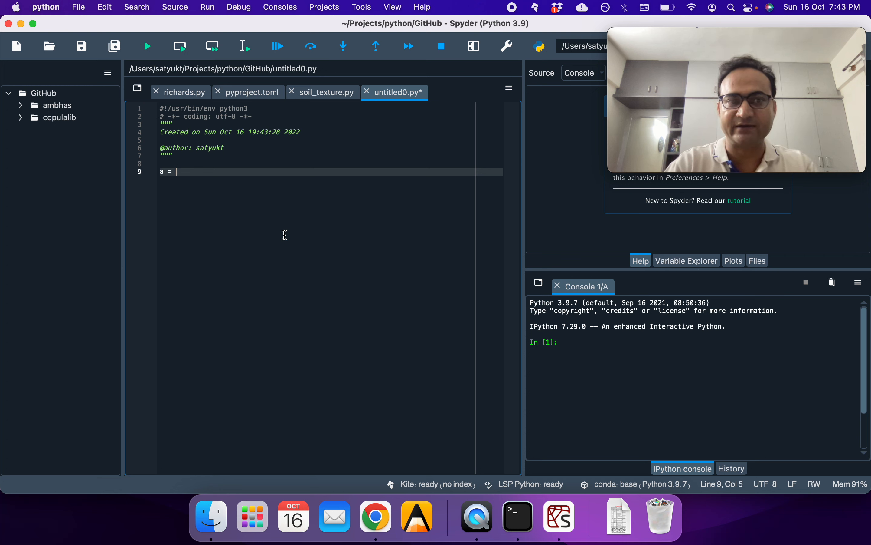
type("\"alpha\"")
type("b = 5")
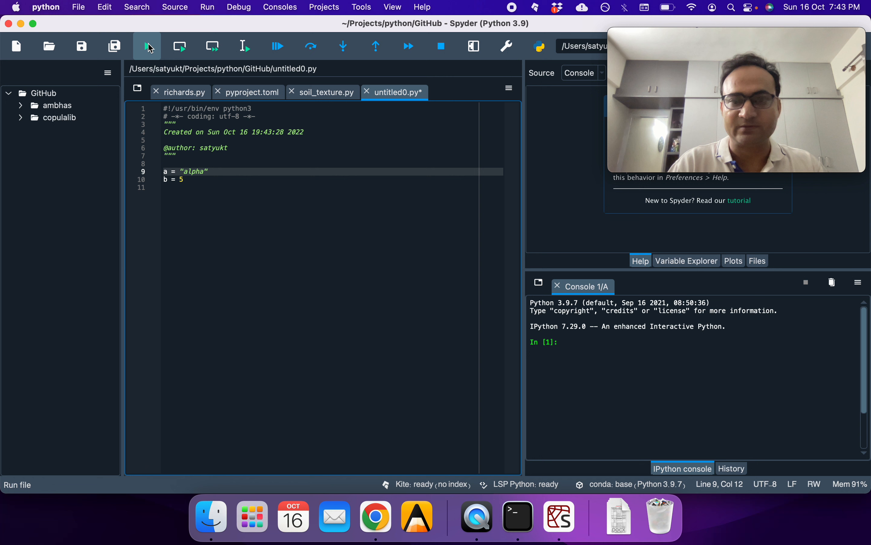
left_click(147, 46)
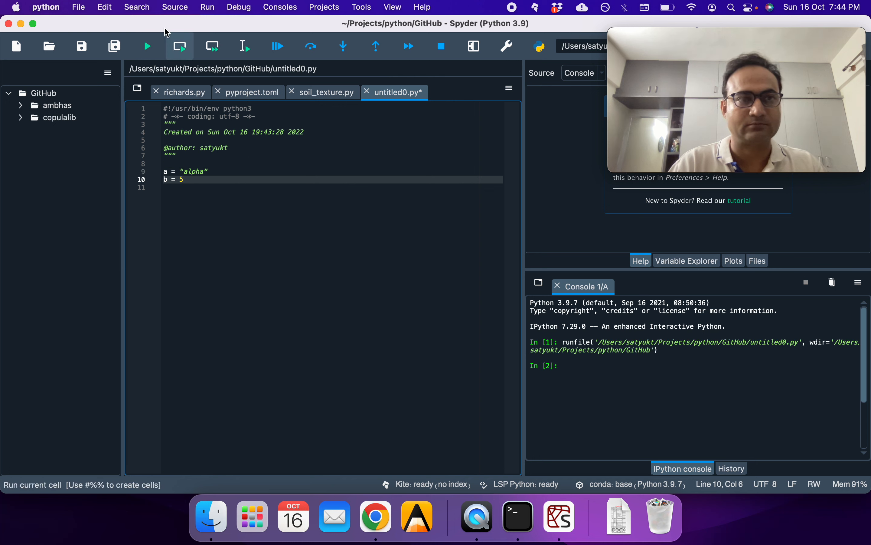
Step: Run the lines b = 5 and a = "alpha" one at a time in the console
left_click(207, 7)
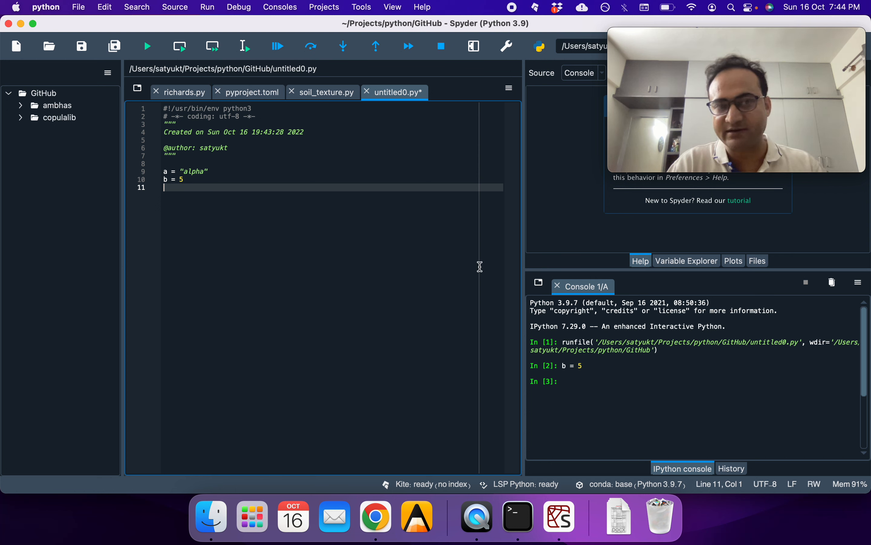
left_click(208, 172)
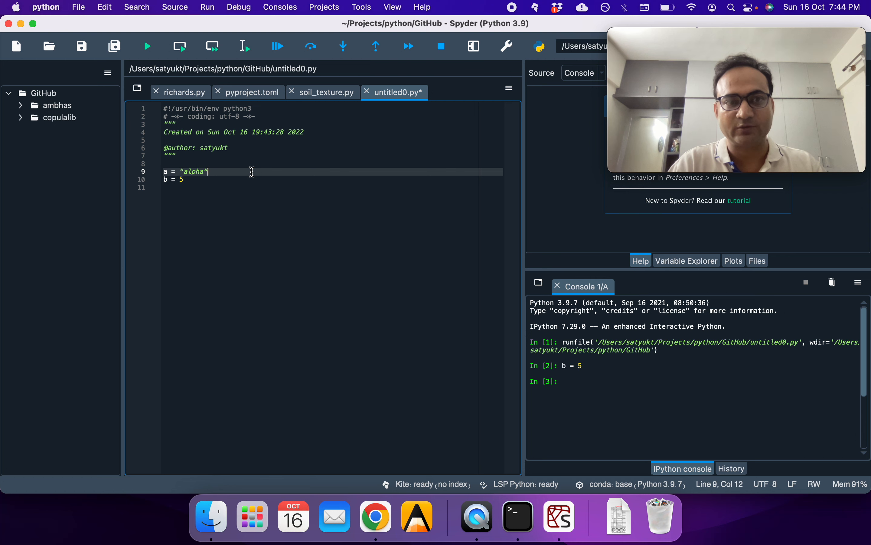
left_click(207, 7)
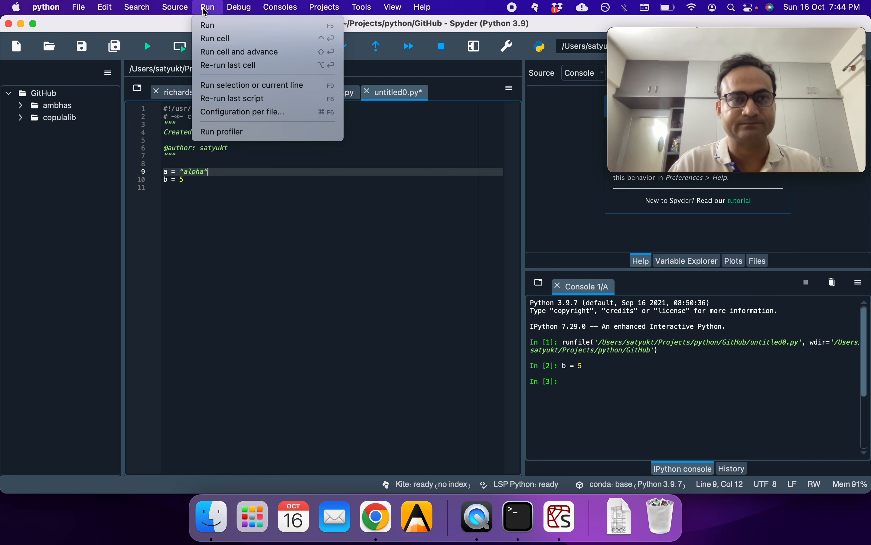
mouse_move(251, 85)
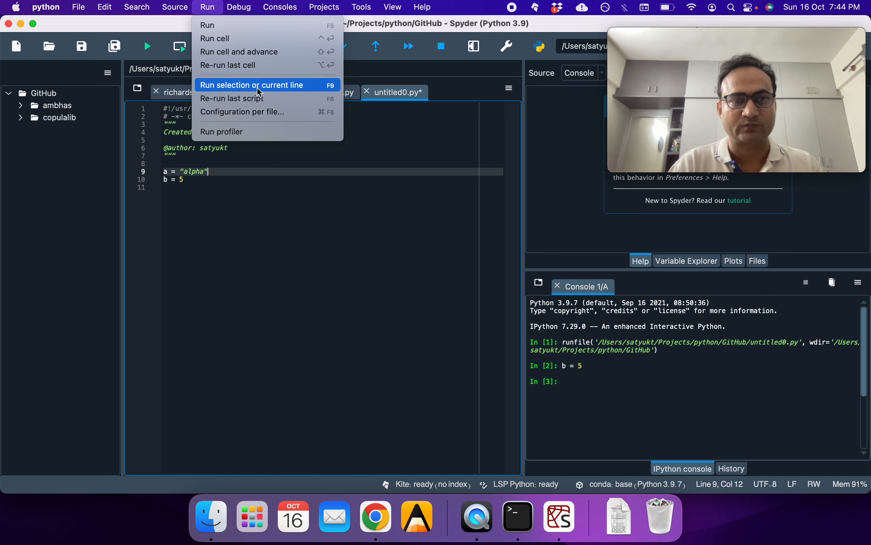
left_click(250, 86)
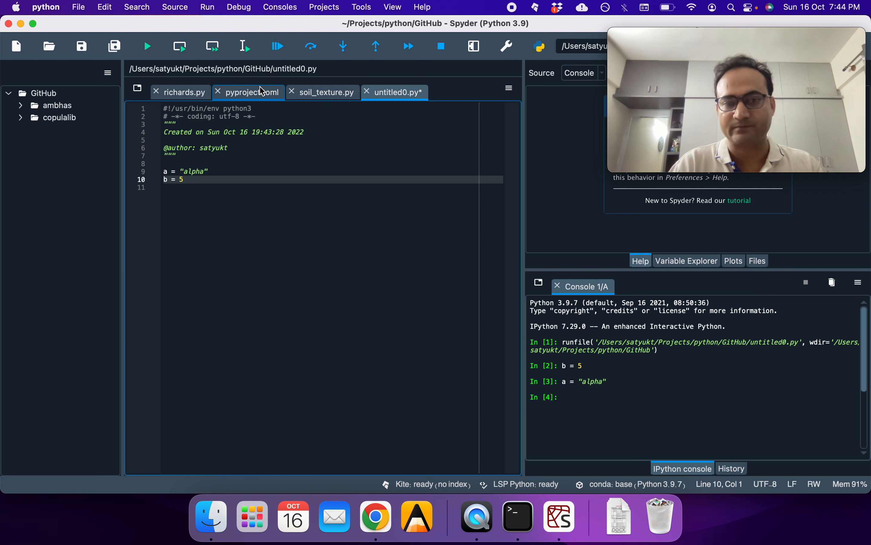
Step: Rerun the entire script, then bring the Colab notebook back up in the browser
left_click(228, 147)
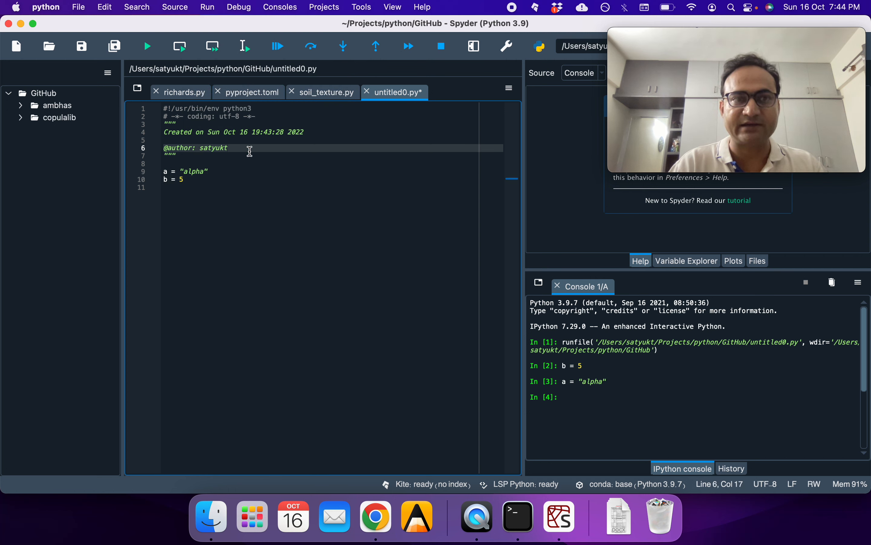
left_click(207, 7)
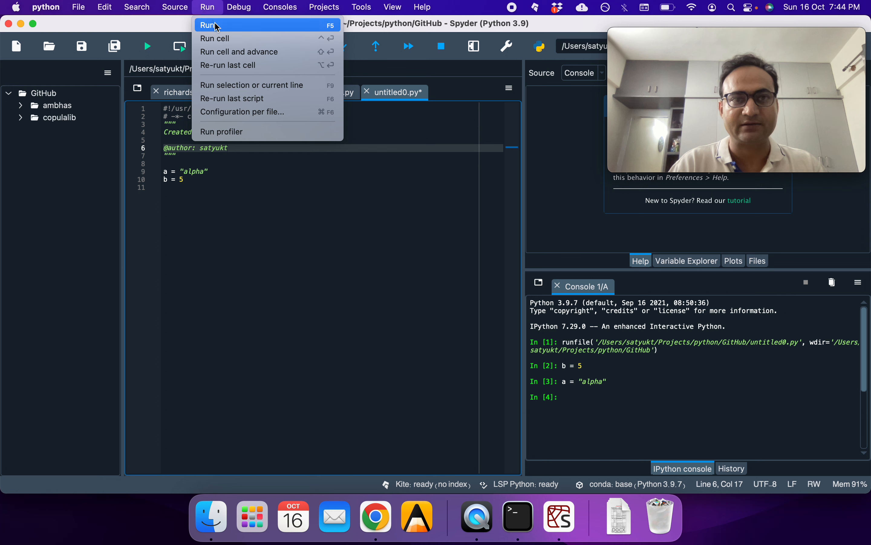
left_click(208, 25)
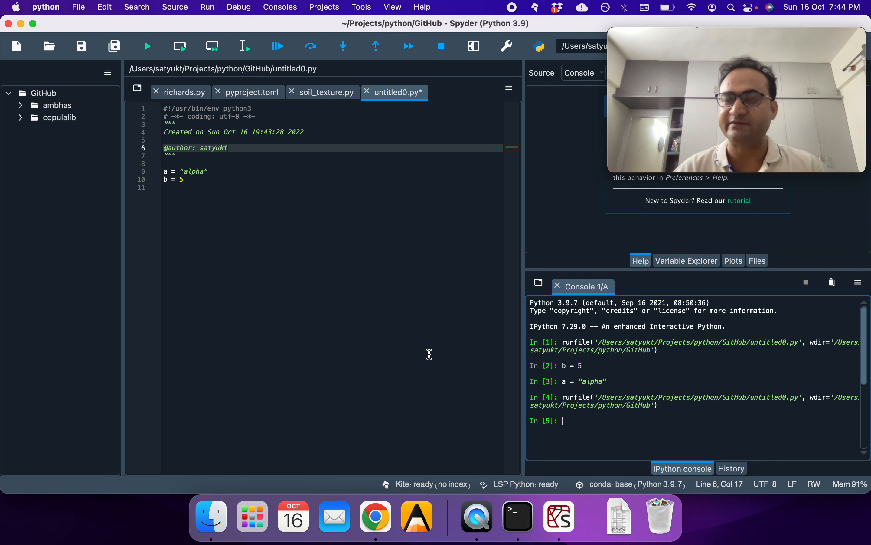
mouse_move(518, 515)
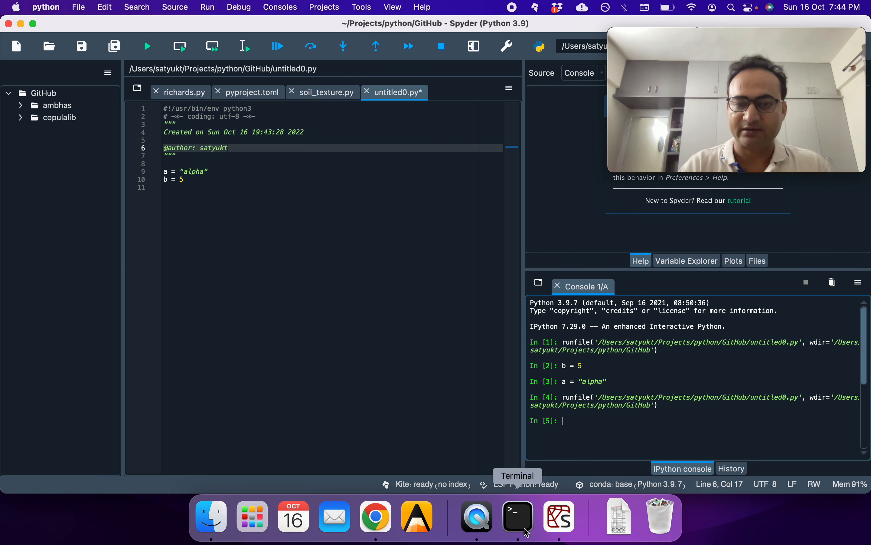
left_click(376, 516)
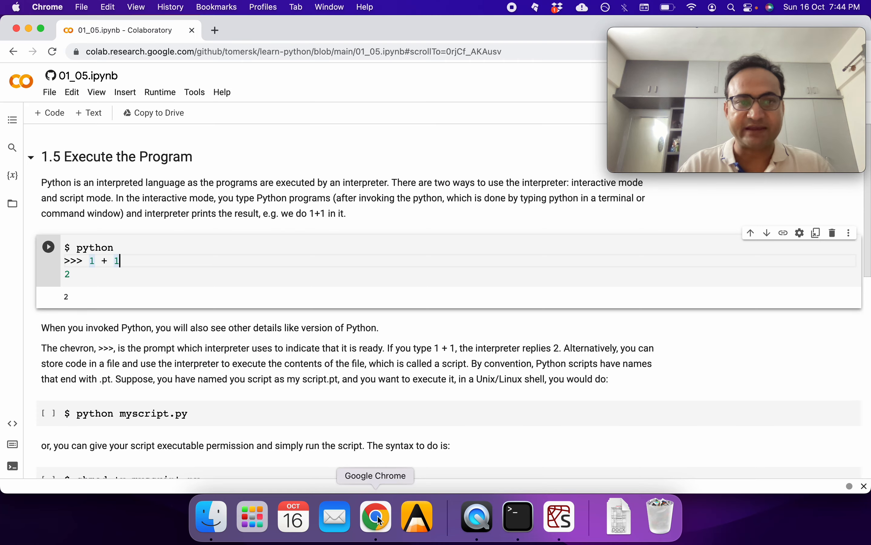
Step: Scroll the notebook down to the python myscript.py and chmod +x script-mode examples
scroll("down", 3)
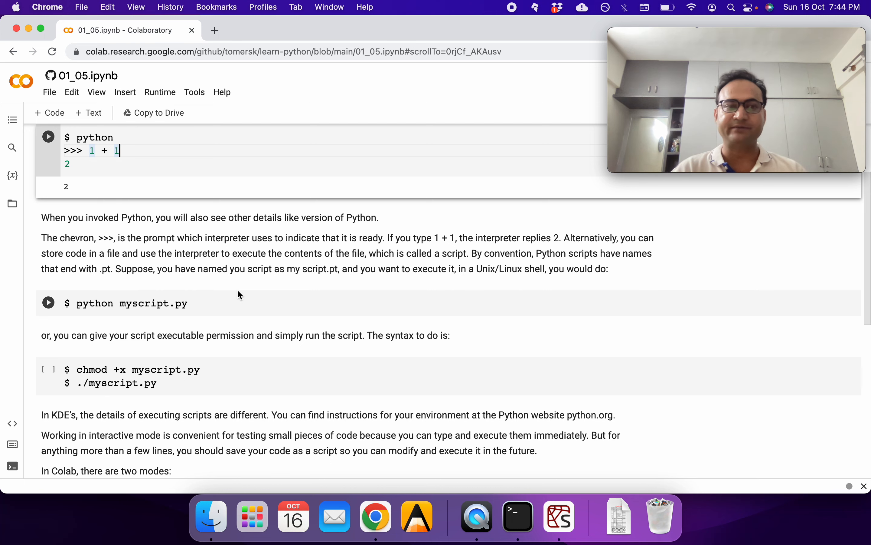
mouse_move(37, 362)
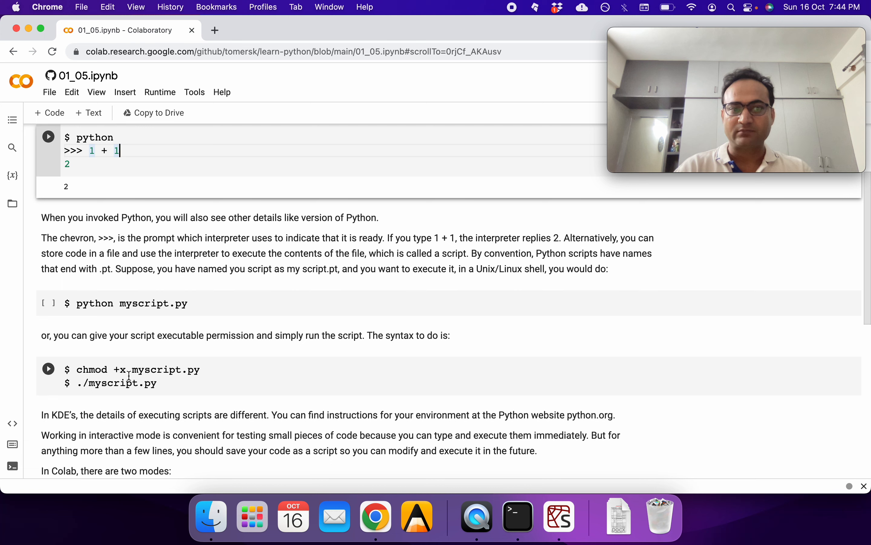
mouse_move(131, 379)
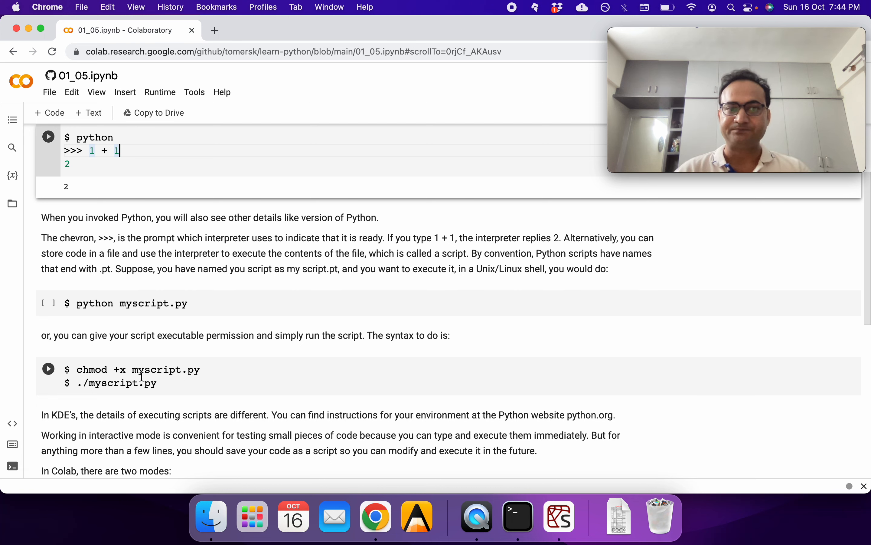
mouse_move(414, 494)
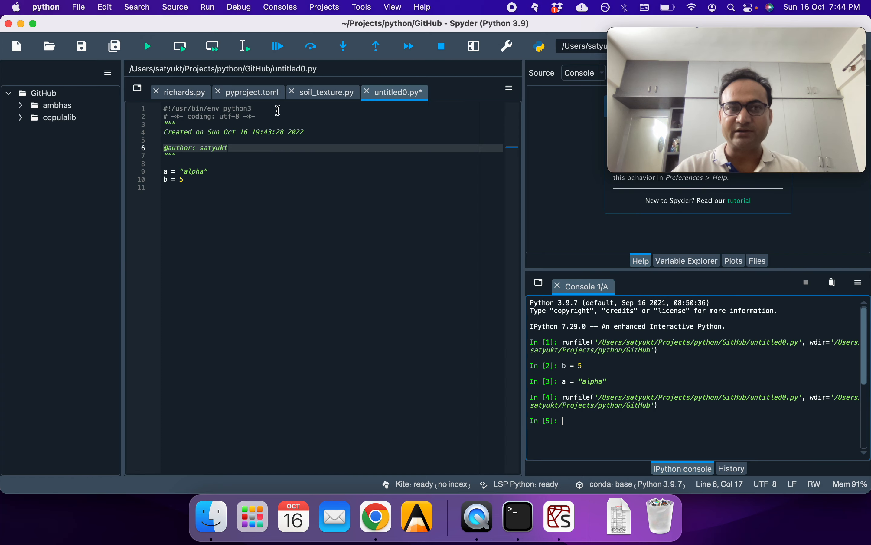
Step: Revisit the script's #!/usr/bin/env python3 line in Spyder, then return to the Colab notebook
left_click(250, 109)
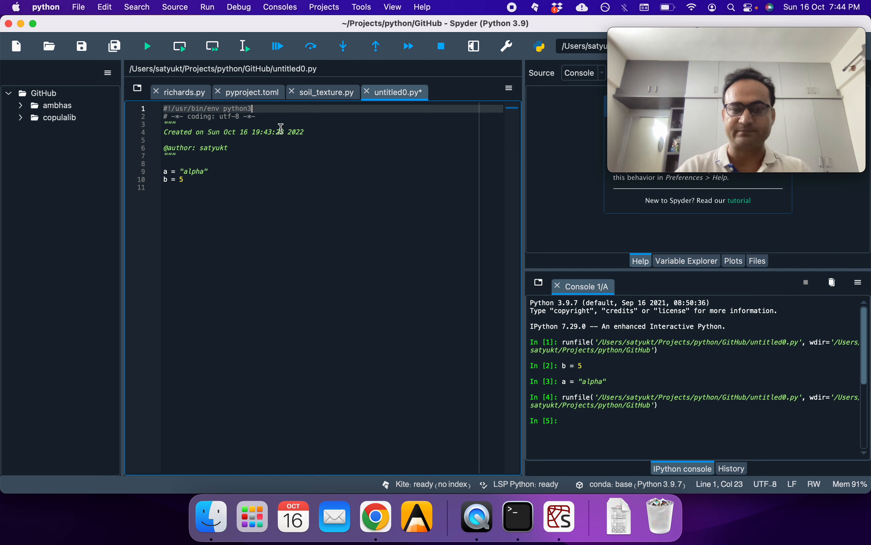
left_click(375, 516)
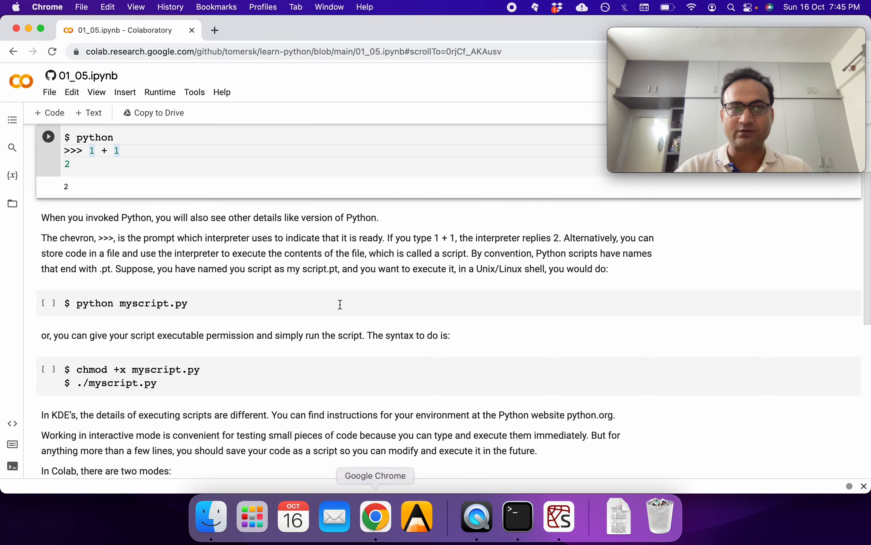
Step: Add a code cell at the top with my_name = "Sat Kumar" and print(my_name)
scroll("up", 3)
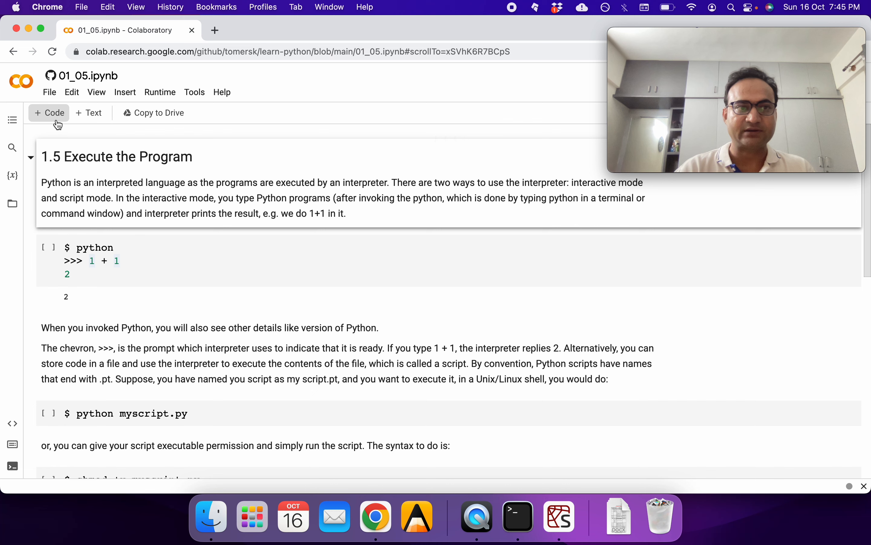
left_click(49, 113)
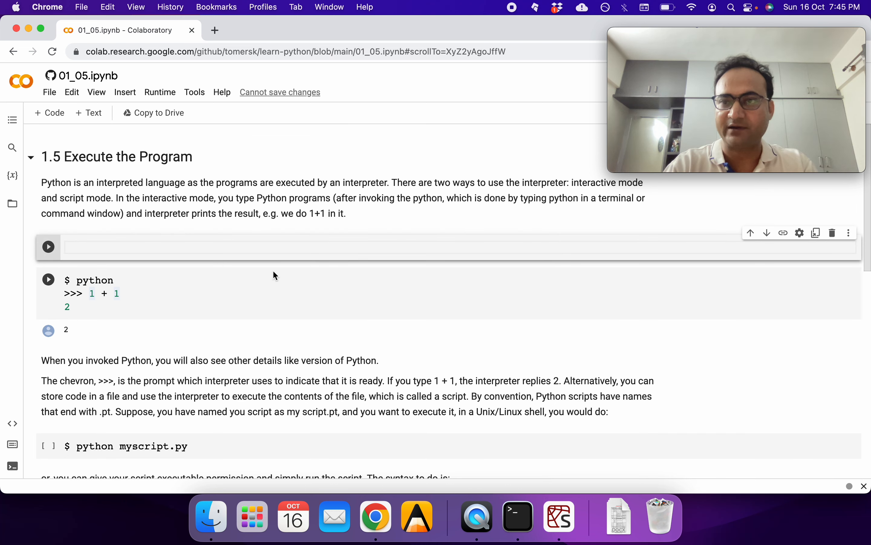
type("my")
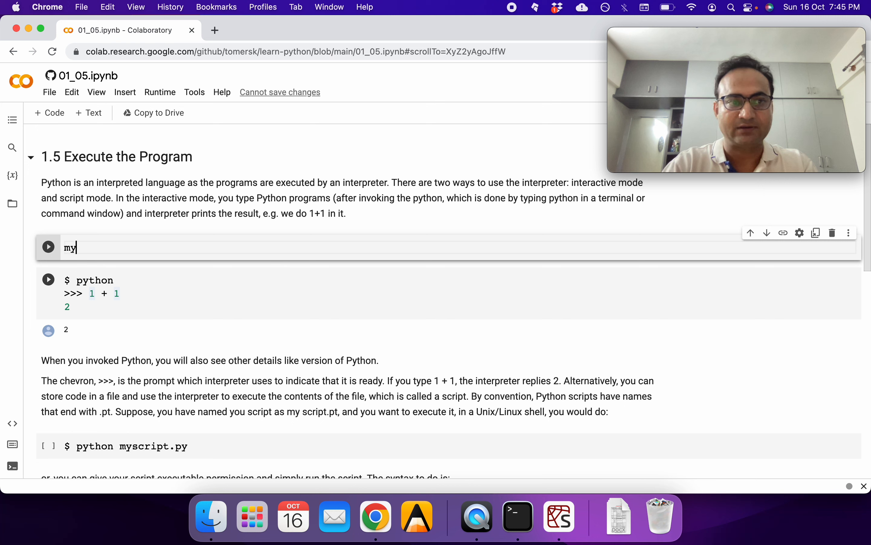
type("_name = \"S\"")
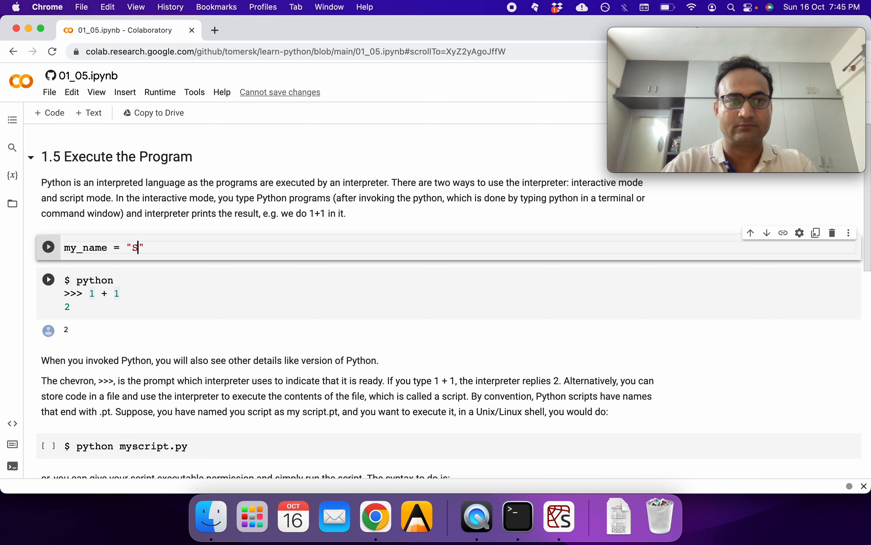
type("at Kumar")
type("print")
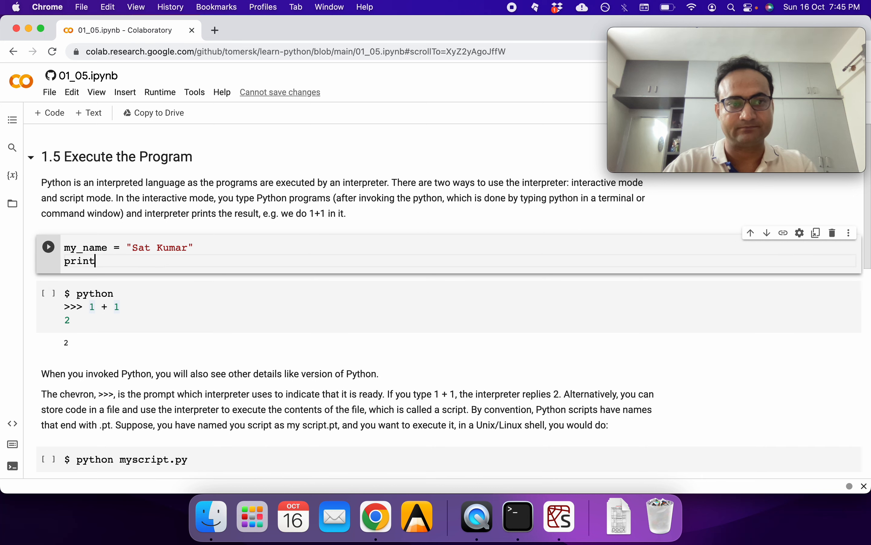
type("(my_name)")
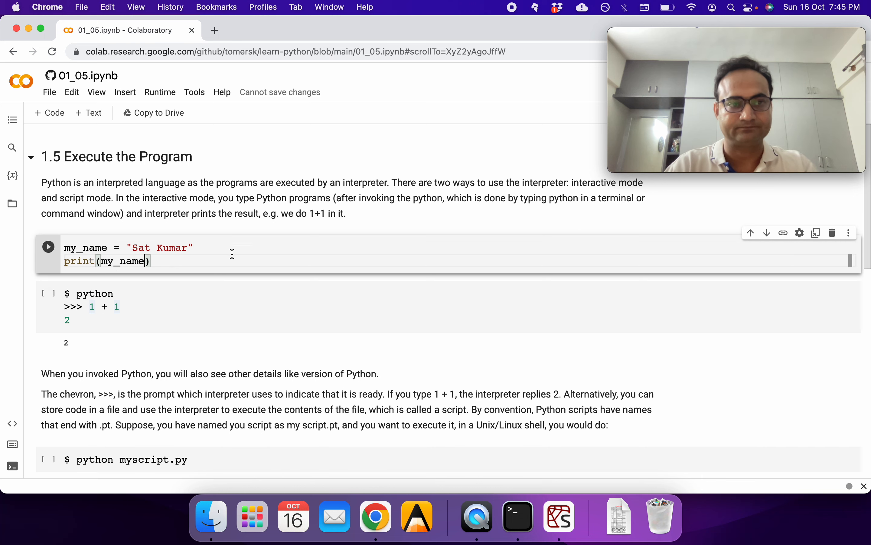
left_click(48, 246)
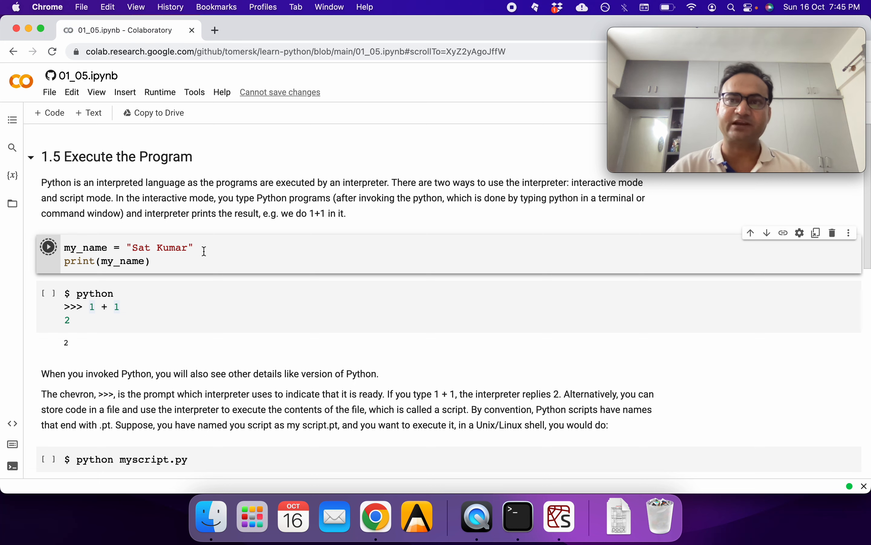
Step: Run the cell so it prints Sat Kumar, then scroll on to the Code and Text modes section
left_click(47, 246)
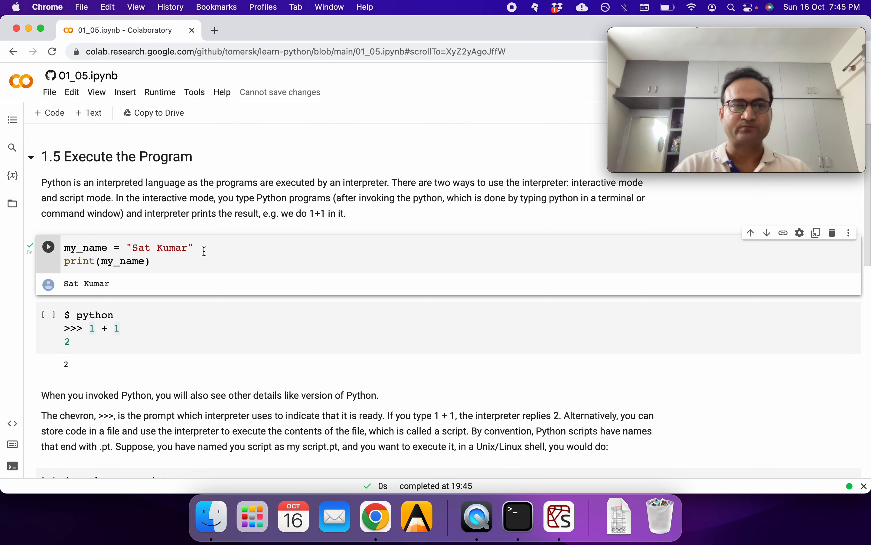
mouse_move(126, 282)
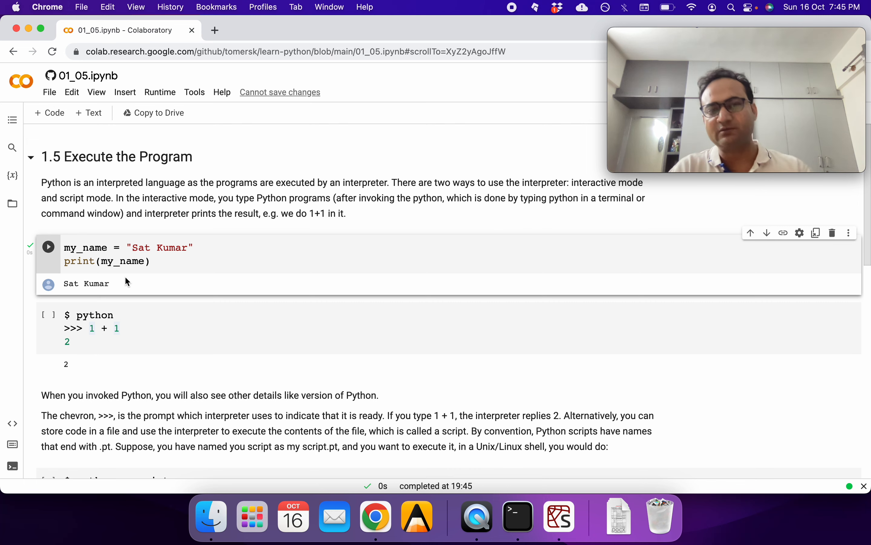
scroll("down", 3)
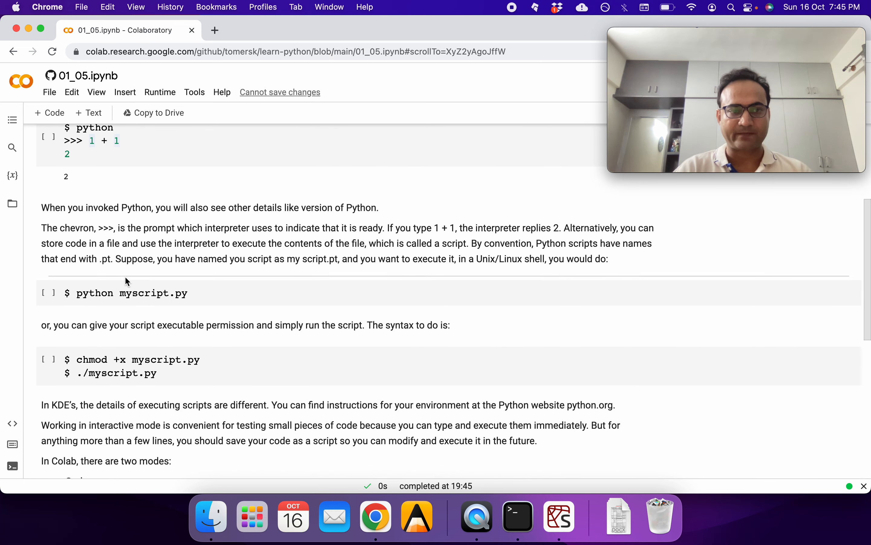
scroll("down", 3)
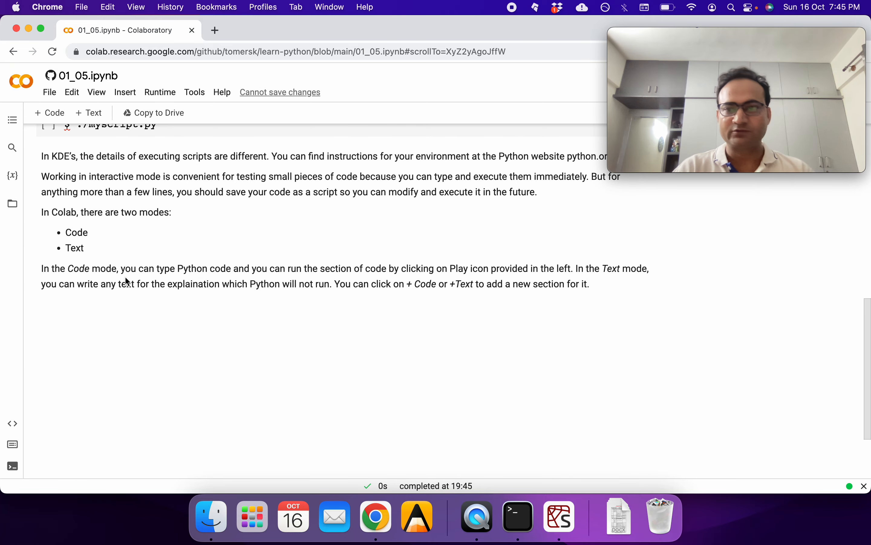